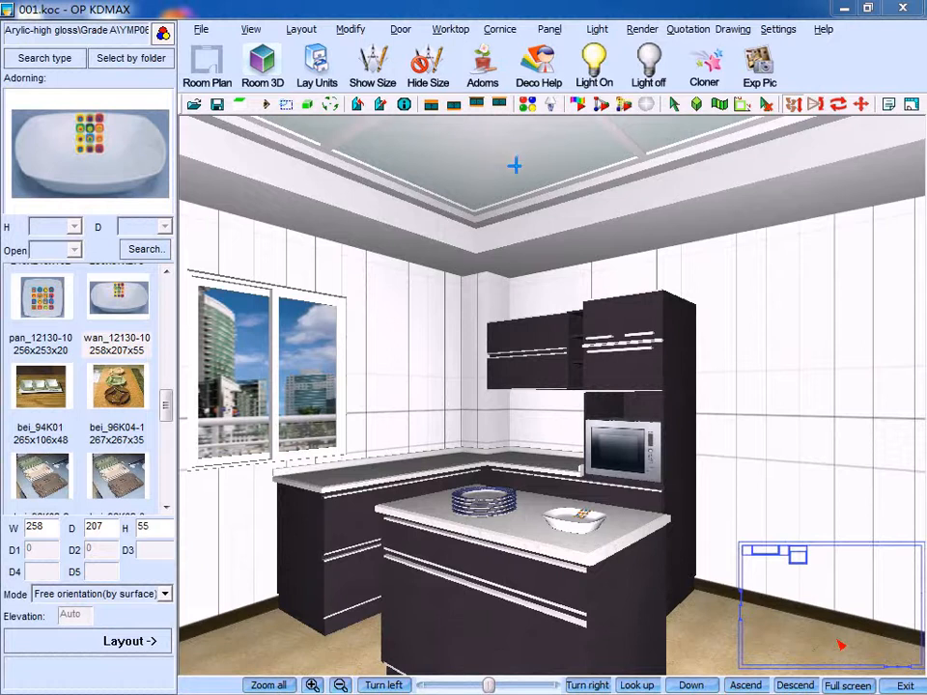
Step: Show the Render menu's list of rendering commands for the kitchen scene
left_click(649, 29)
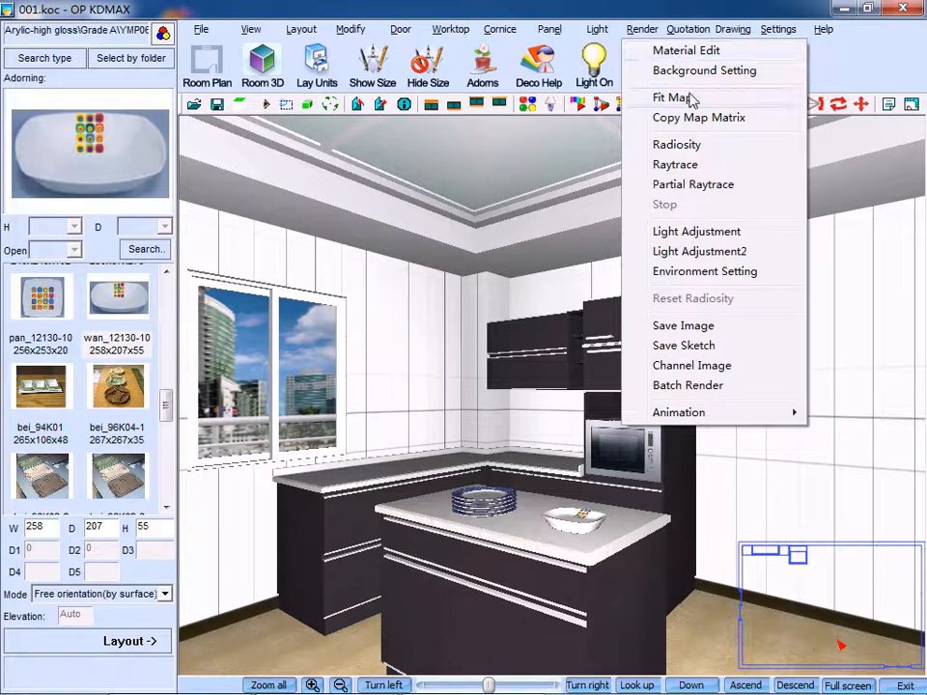
mouse_move(688, 100)
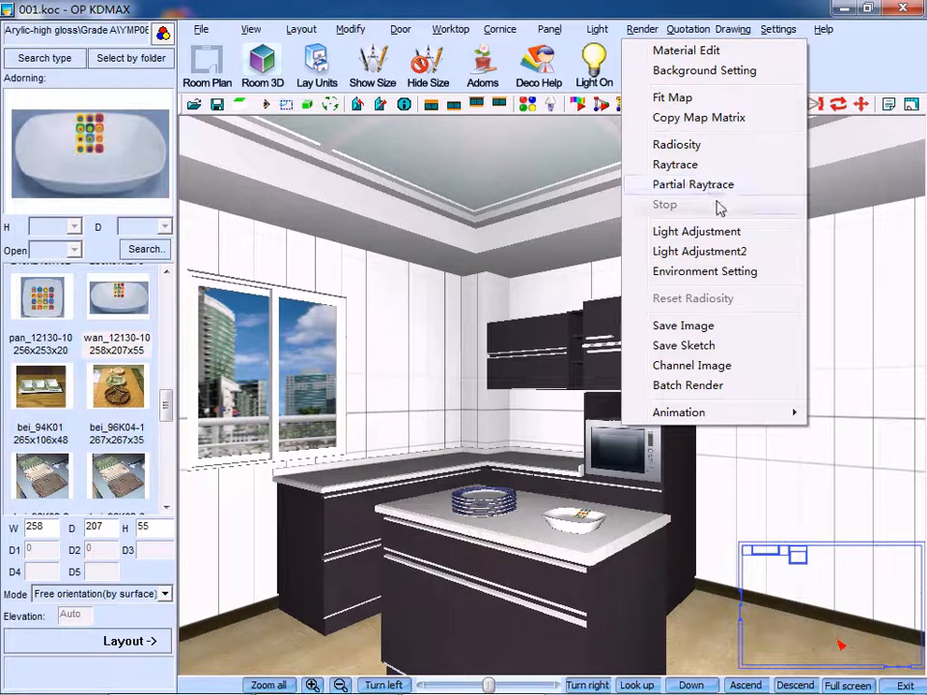
mouse_move(726, 251)
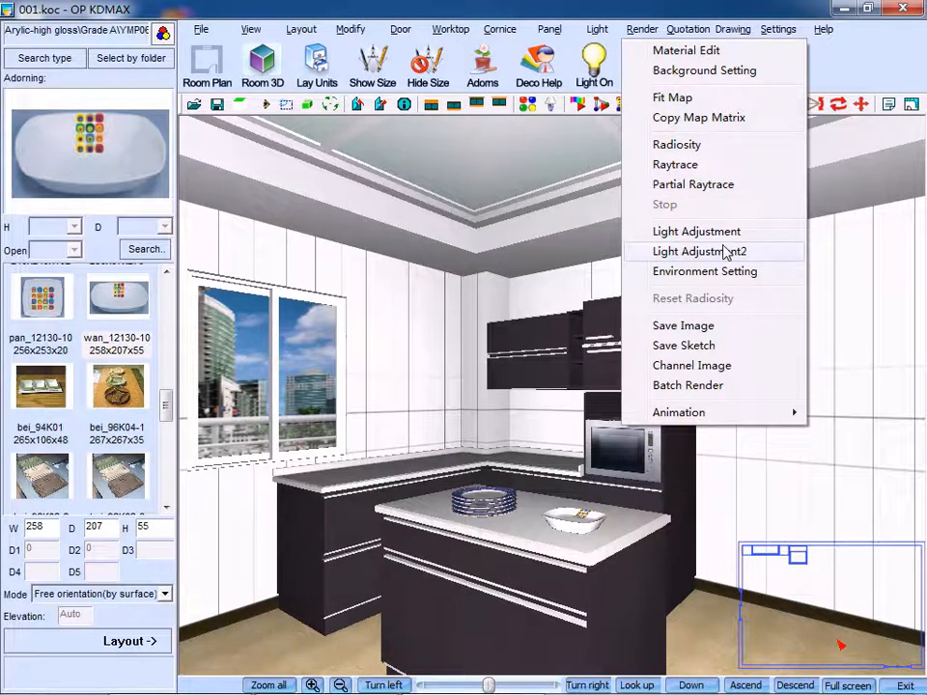
mouse_move(695, 231)
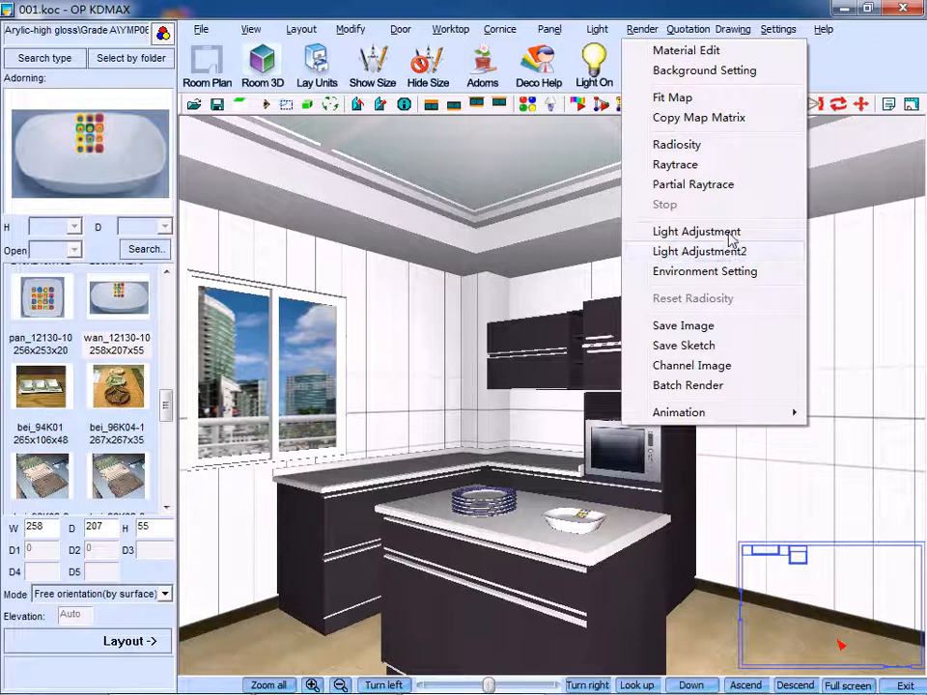
mouse_move(684, 324)
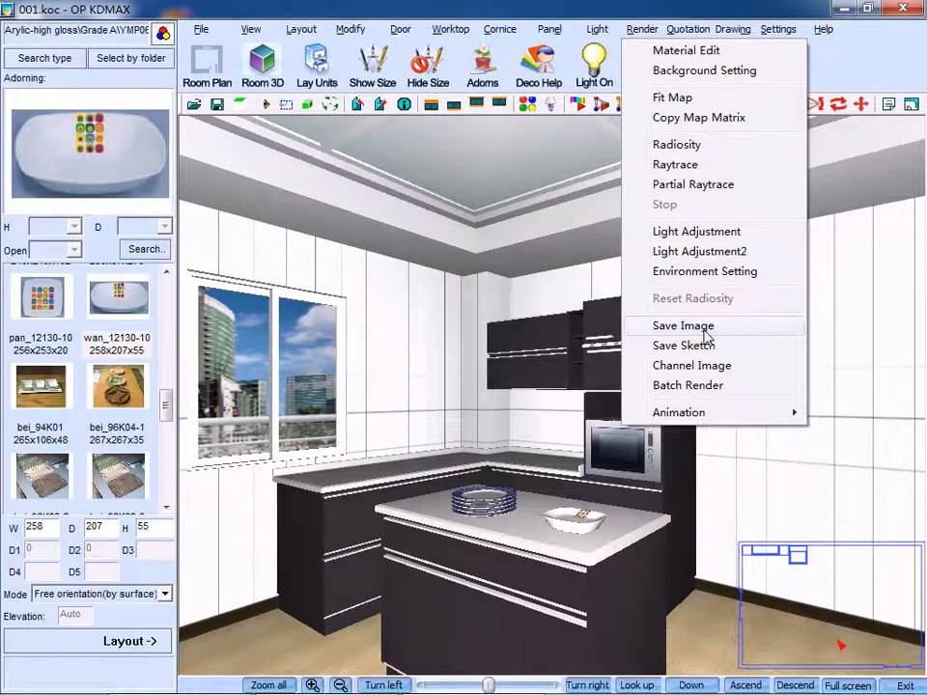
mouse_move(672, 97)
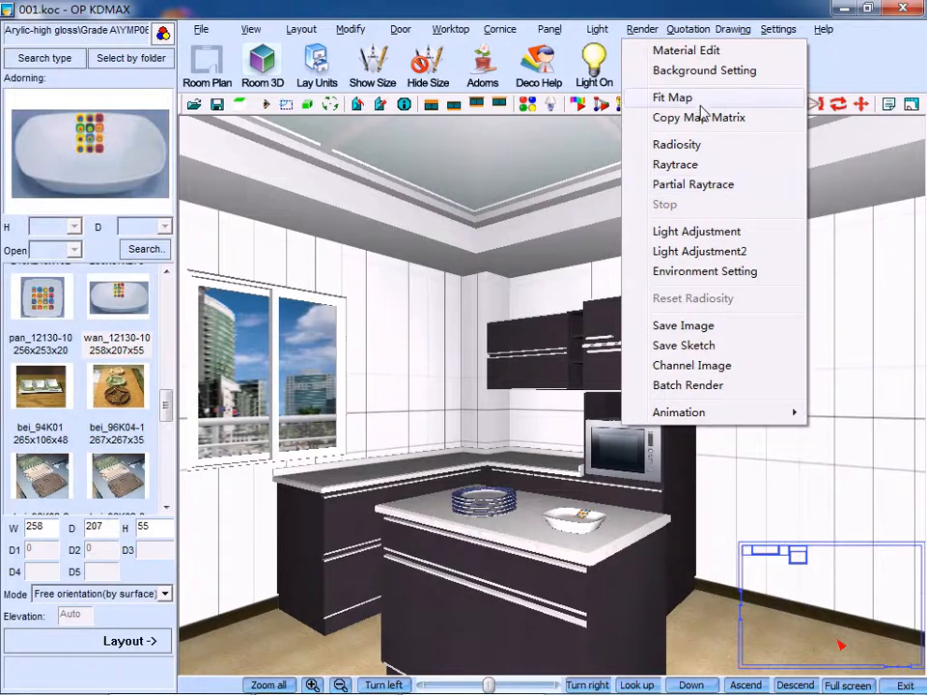
mouse_move(699, 100)
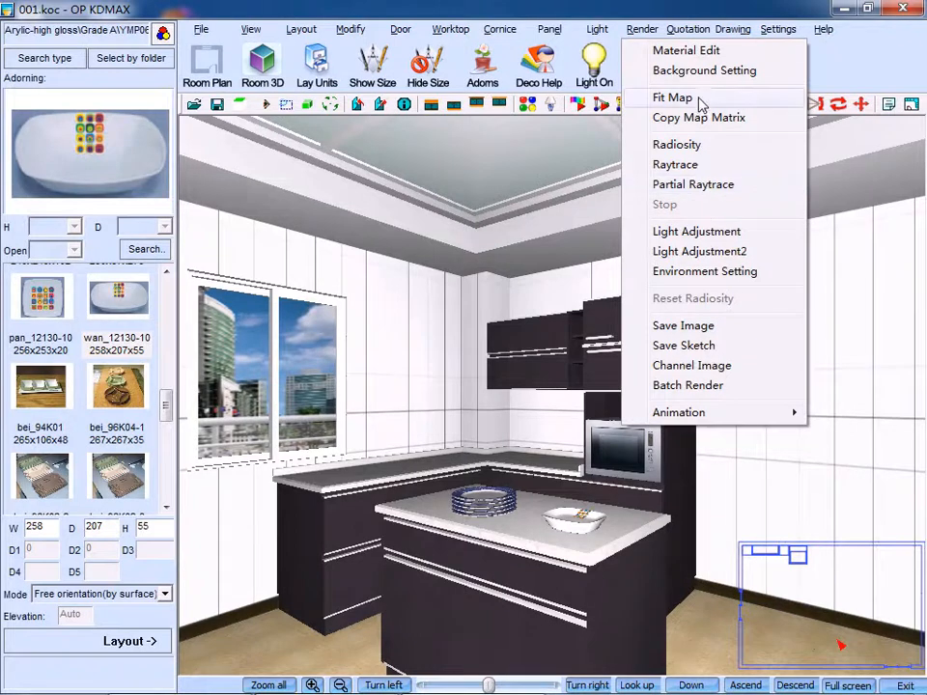
Step: Fit the outdoor view picture across the kitchen window surface with Group ticked
left_click(672, 97)
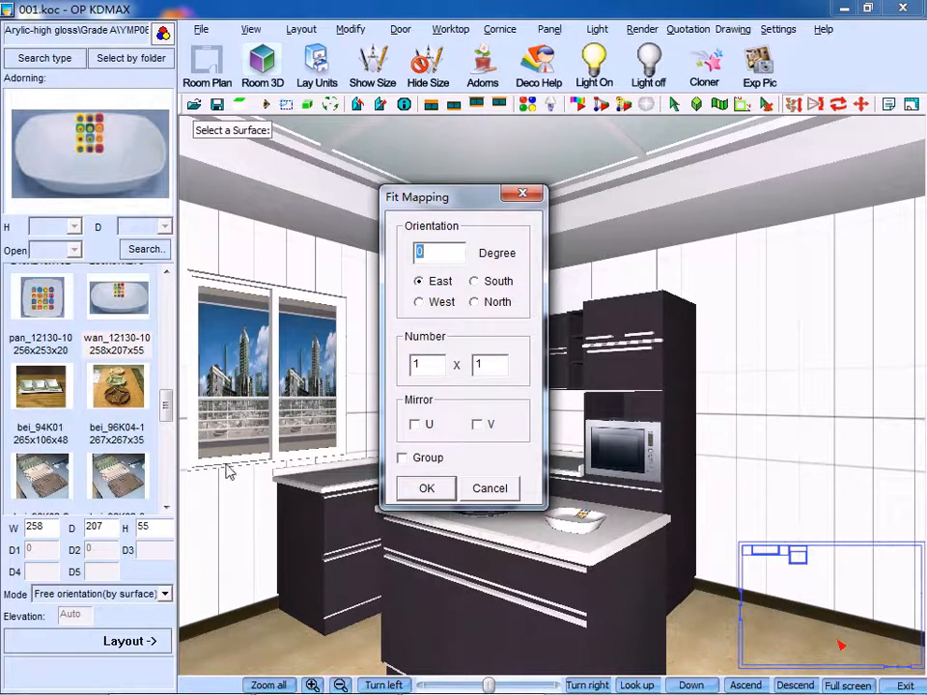
mouse_move(351, 446)
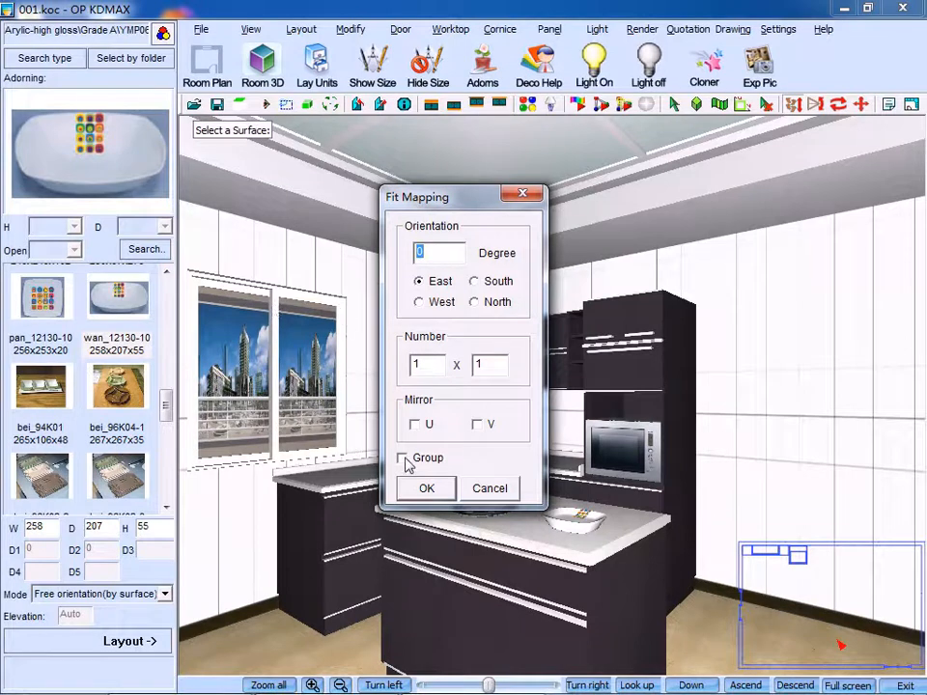
left_click(406, 458)
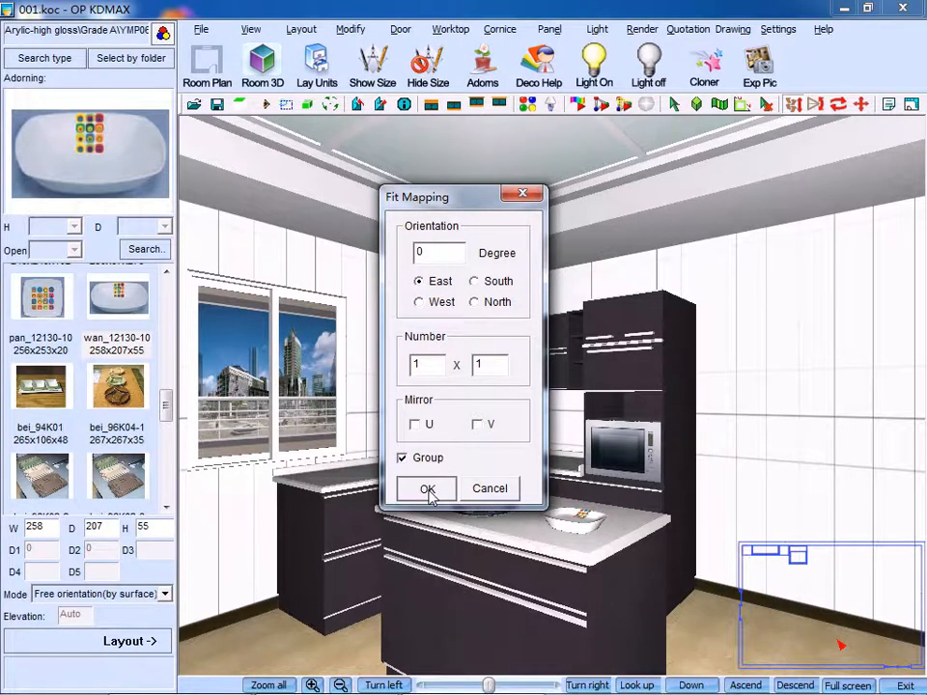
left_click(427, 488)
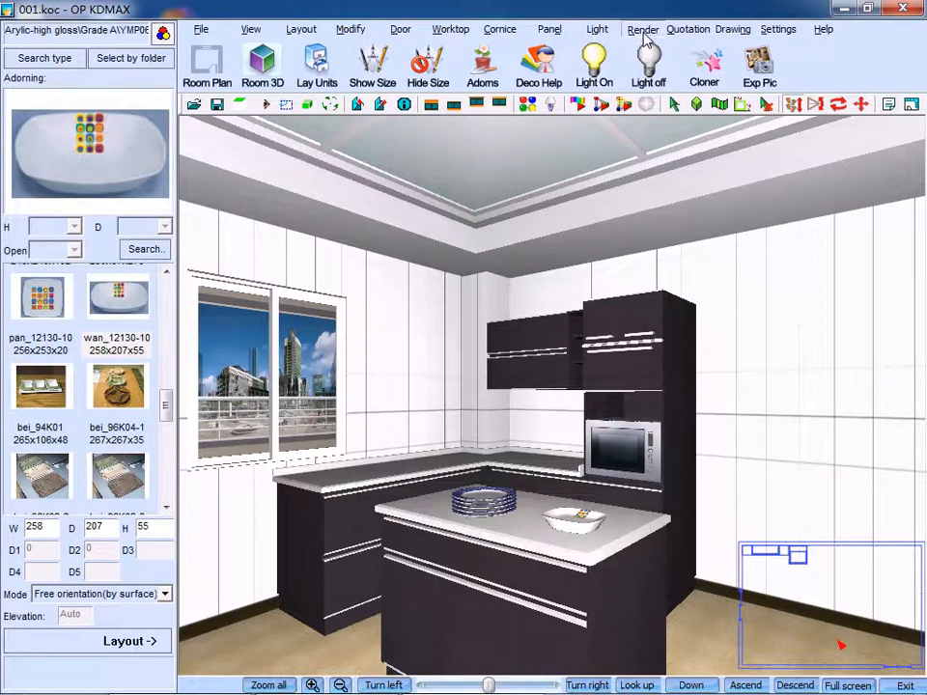
Step: Run a Radiosity lighting calculation on the kitchen with the default render settings
left_click(643, 29)
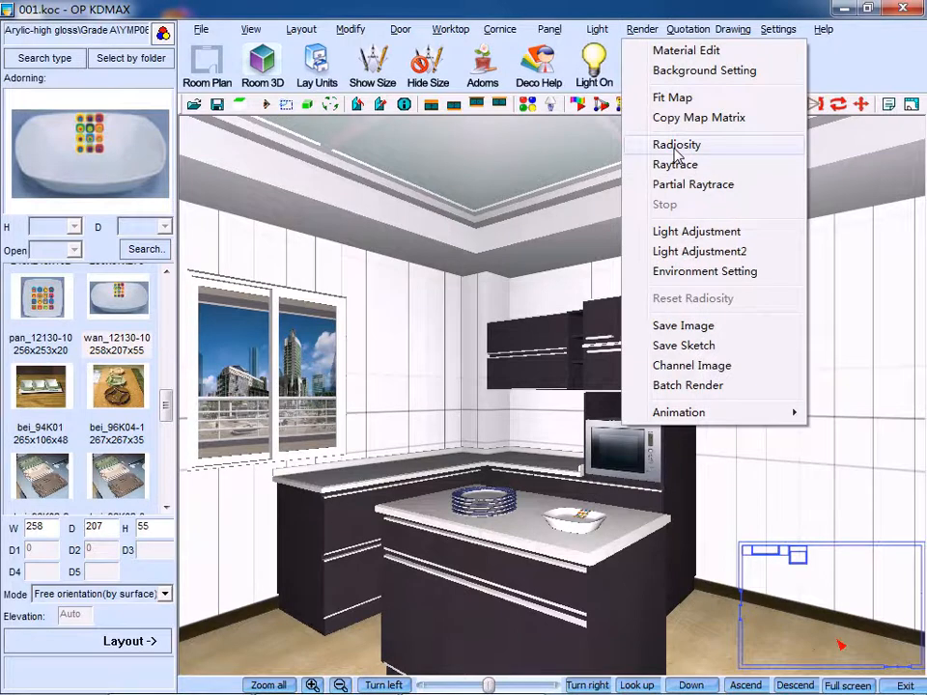
left_click(676, 143)
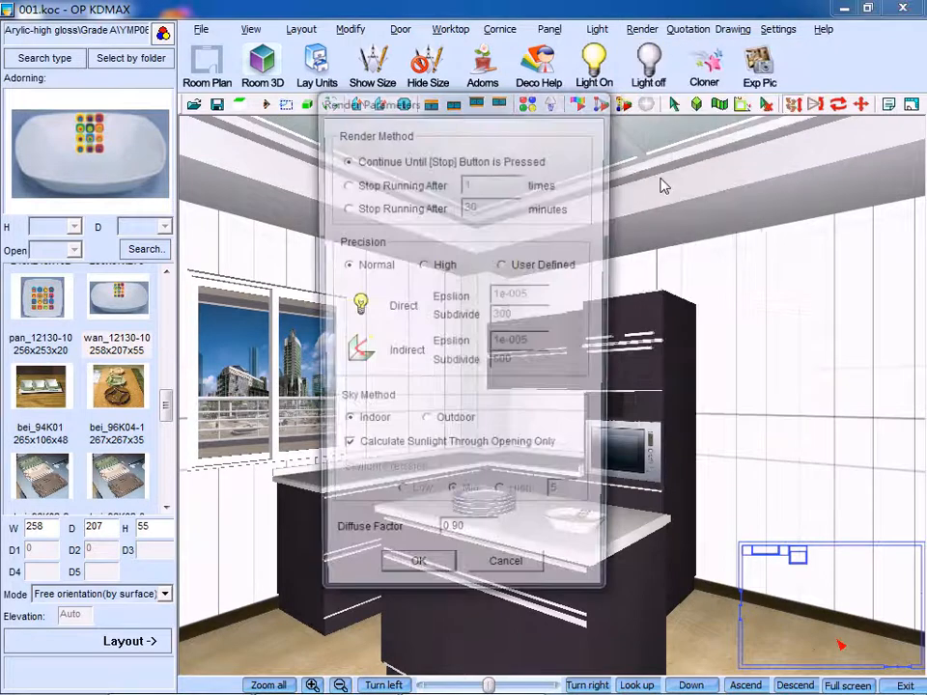
left_click(417, 560)
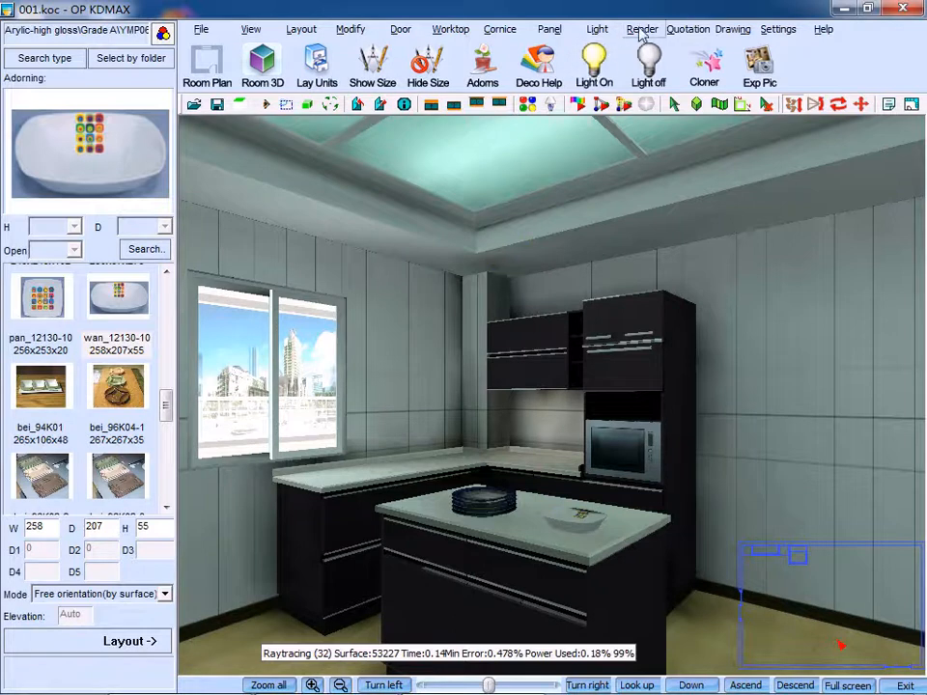
left_click(645, 29)
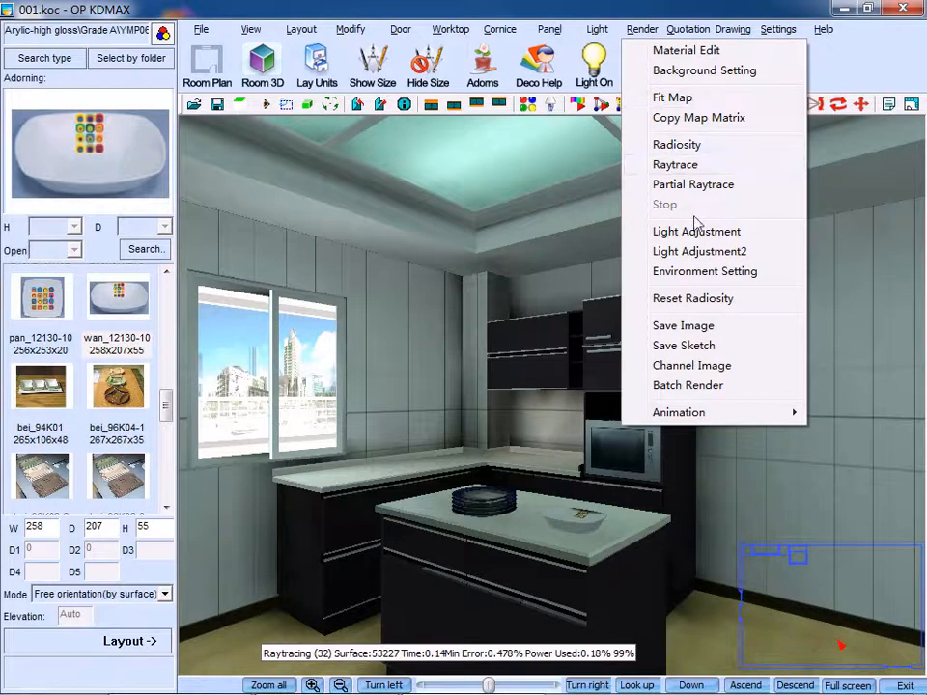
mouse_move(695, 232)
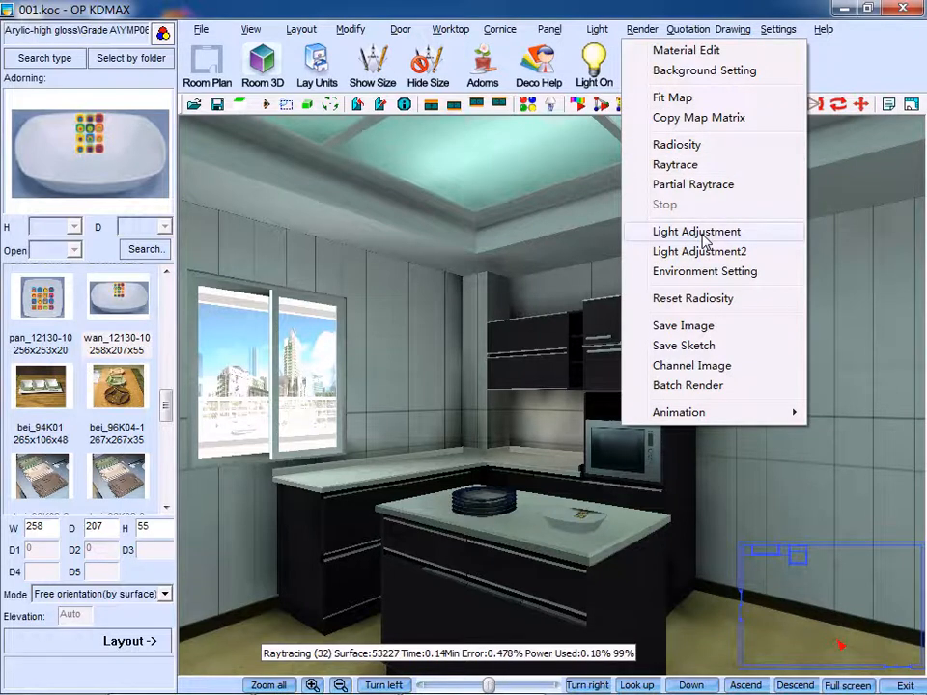
Step: Auto-balance the render's brightness, exposure and contrast in Light Adjustment and apply it
left_click(695, 232)
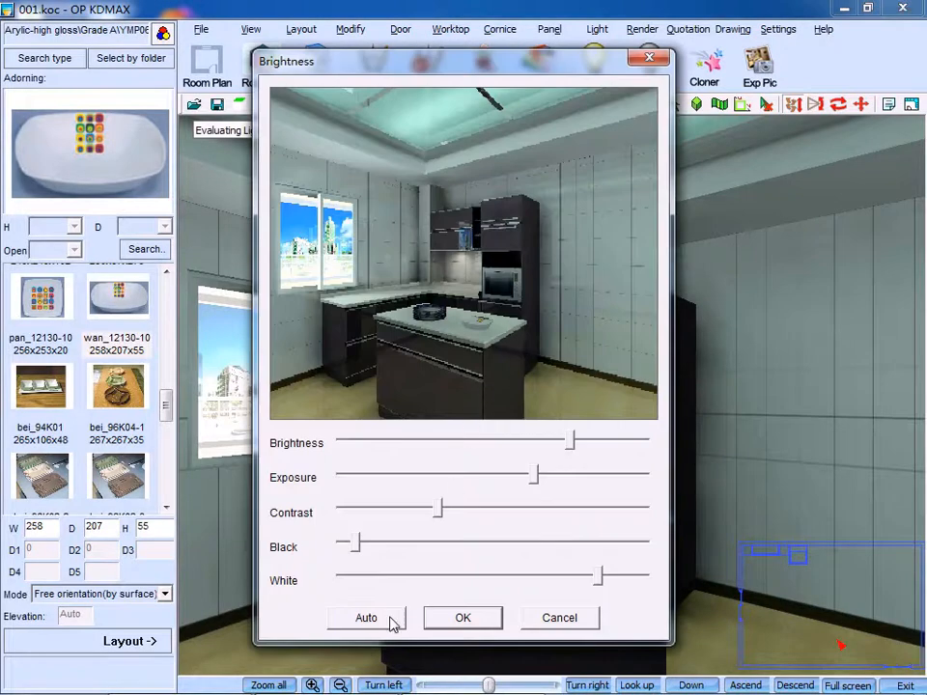
left_click(365, 618)
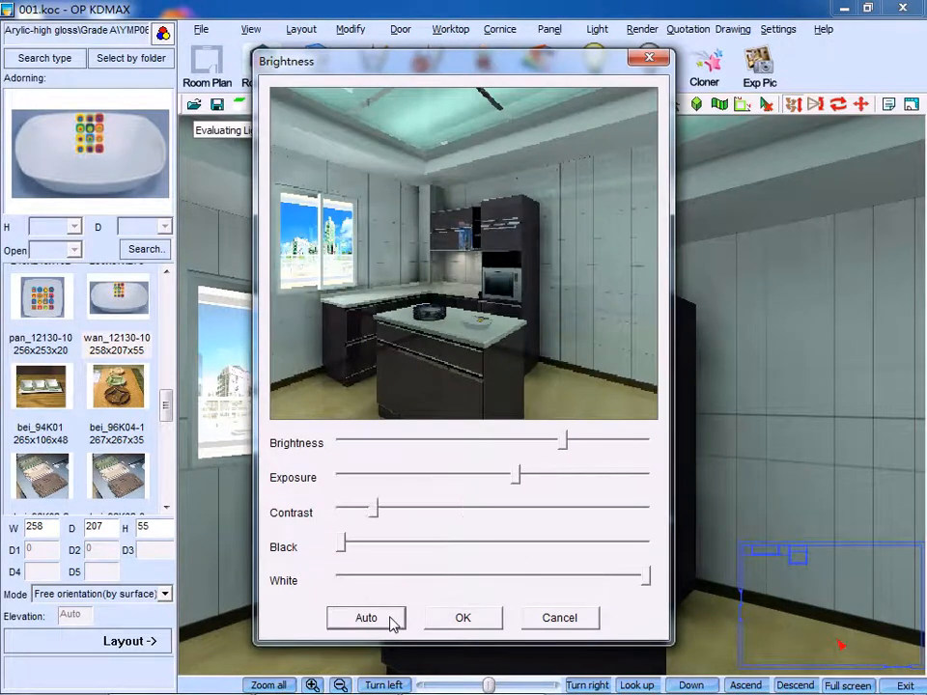
left_click(366, 618)
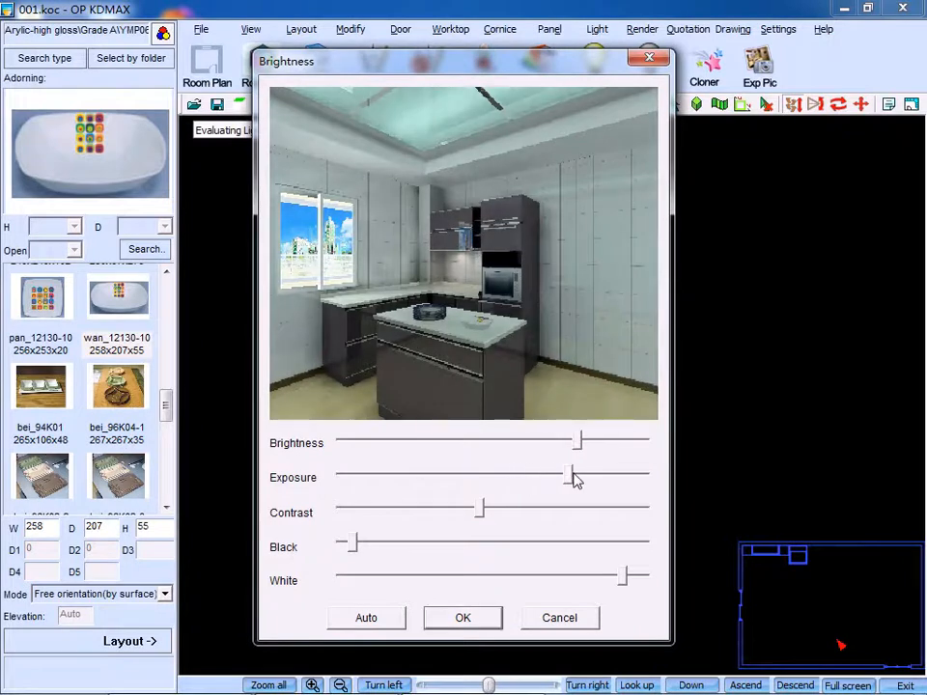
left_click(462, 618)
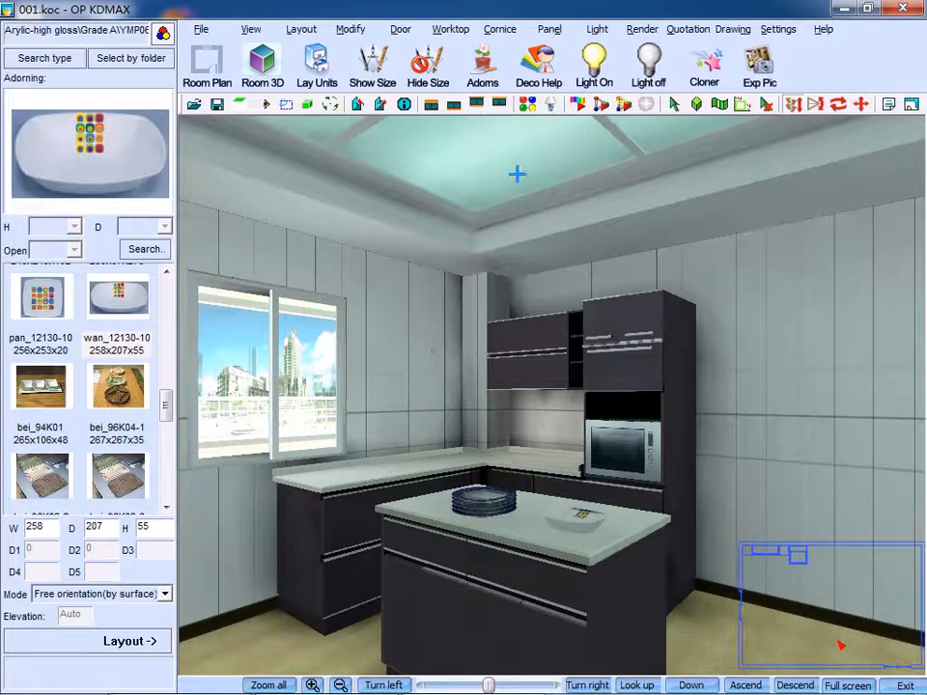
Step: Bring up the Material Editor for the worktop material and show its Reflection settings
left_click(639, 29)
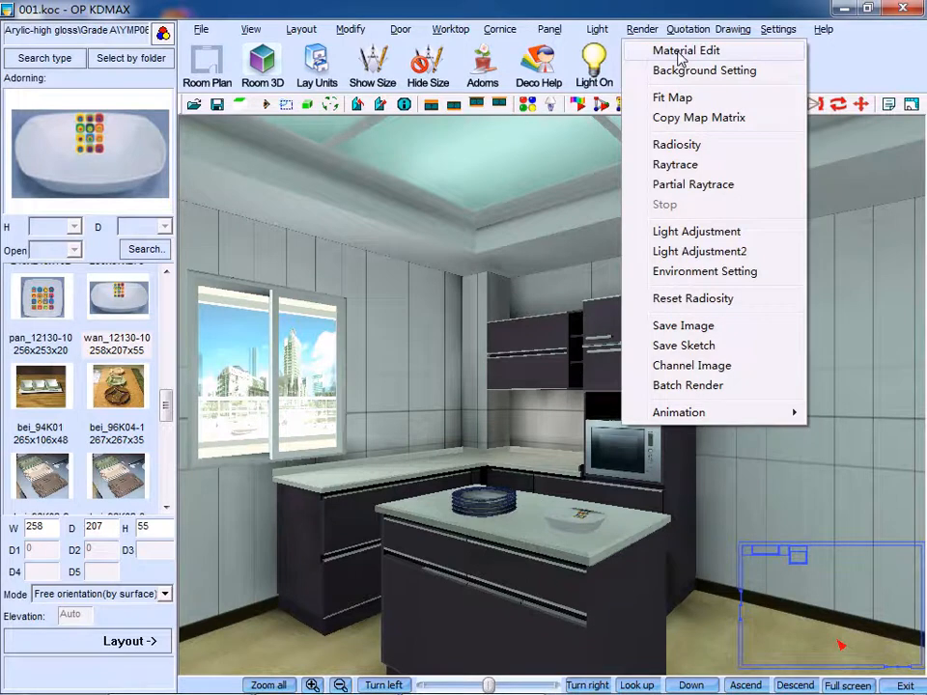
left_click(683, 50)
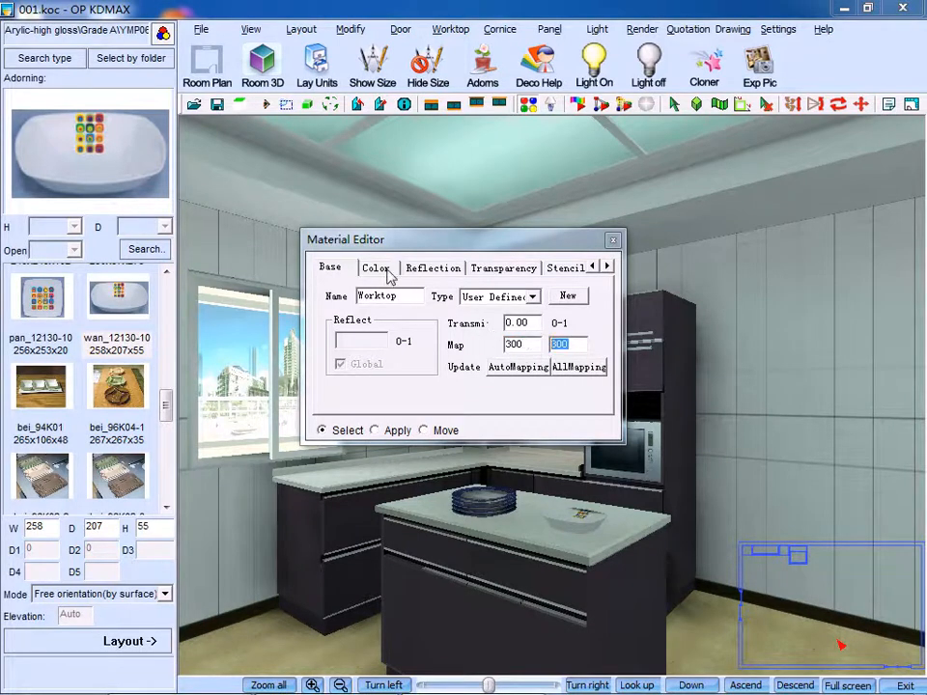
left_click(375, 267)
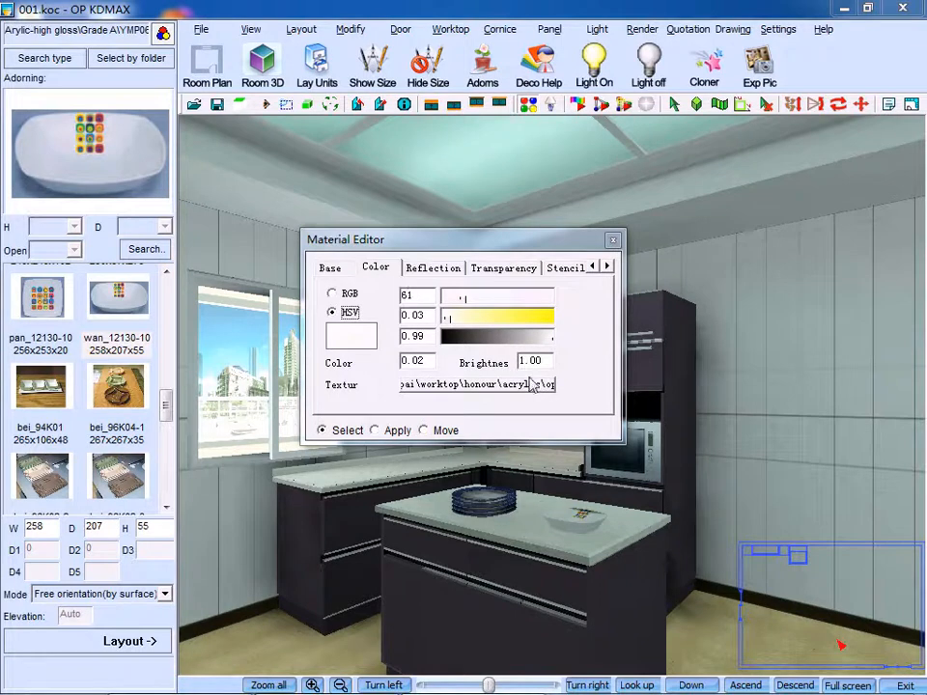
left_click(432, 267)
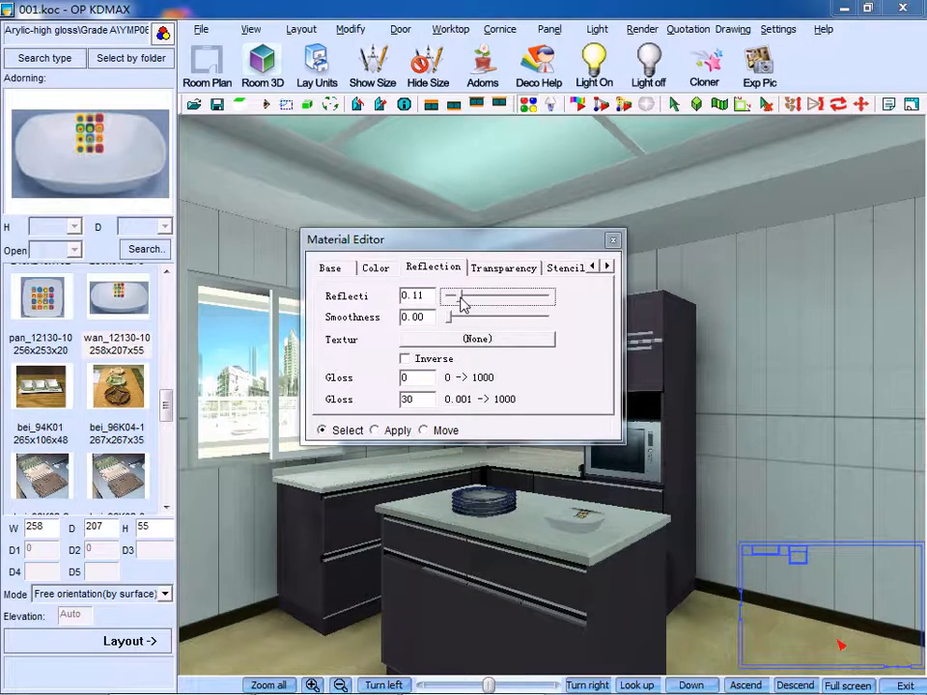
Step: Raise the material's reflection to 0.15, review gloss and transparency, and close the editor
left_click_drag(460, 298, 452, 297)
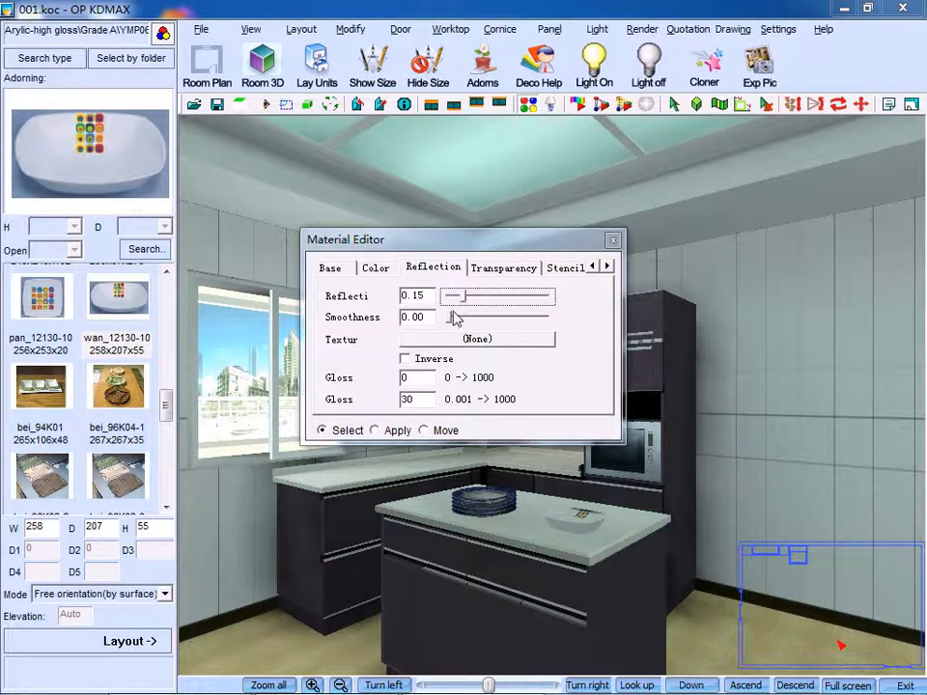
left_click(415, 376)
type("5")
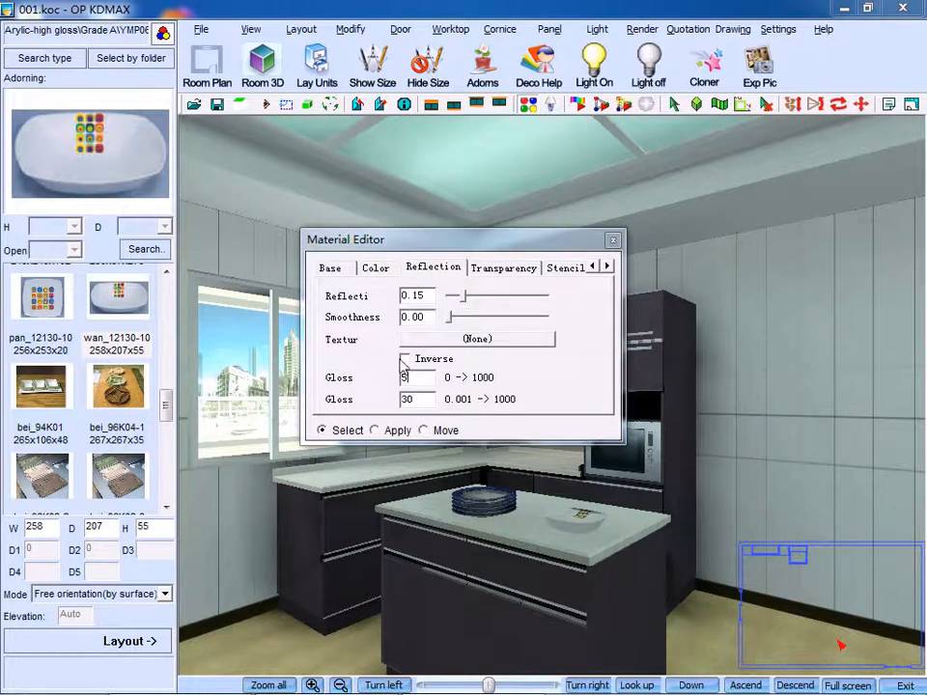
left_click(504, 266)
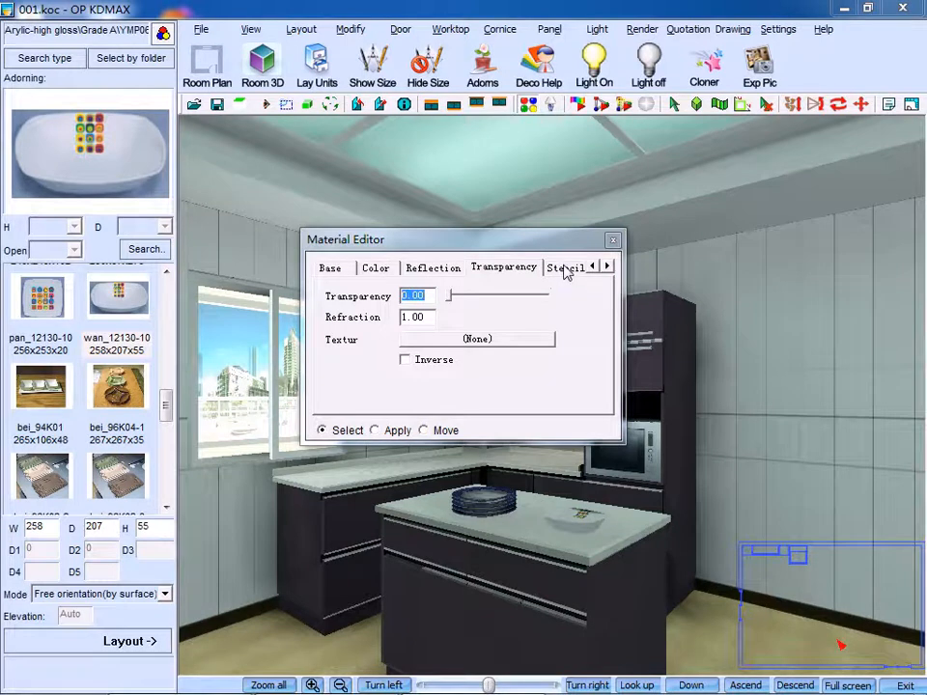
left_click(612, 239)
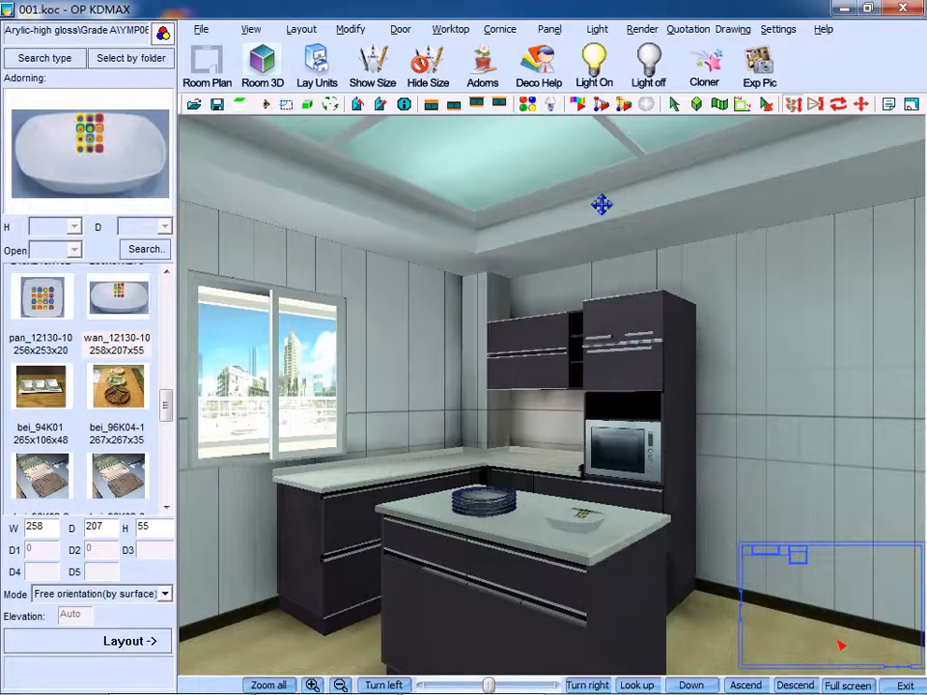
Step: Choose Raytrace from the Render menu to show its render options dialog
left_click(643, 29)
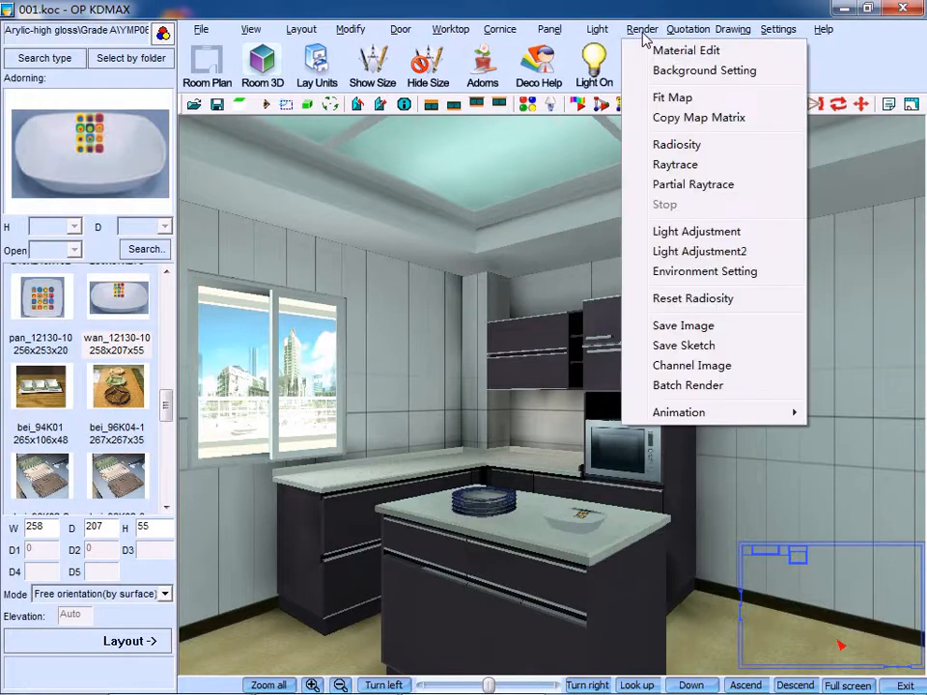
mouse_move(693, 185)
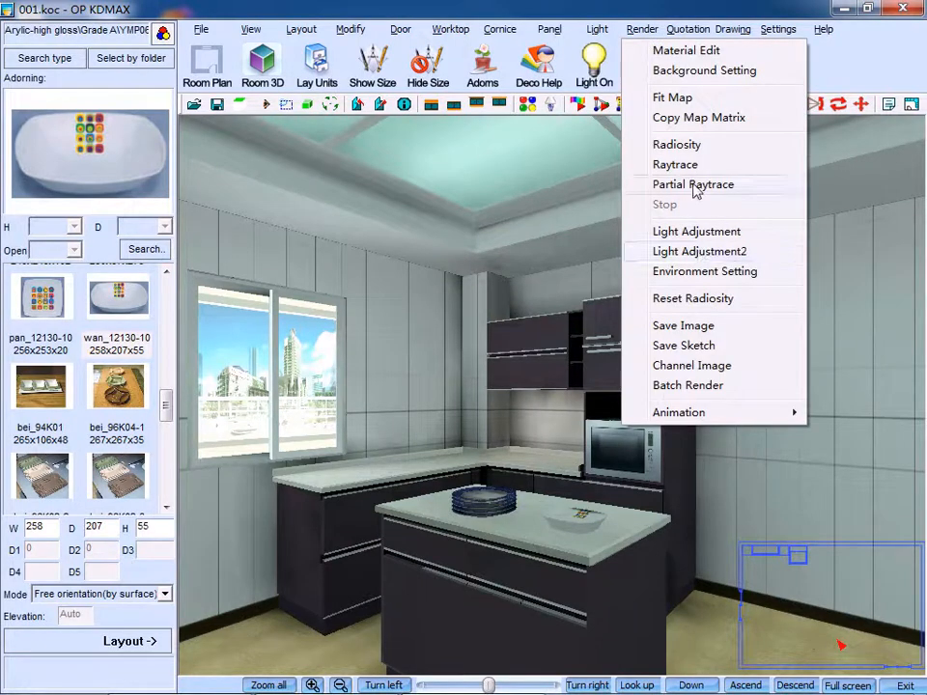
mouse_move(694, 170)
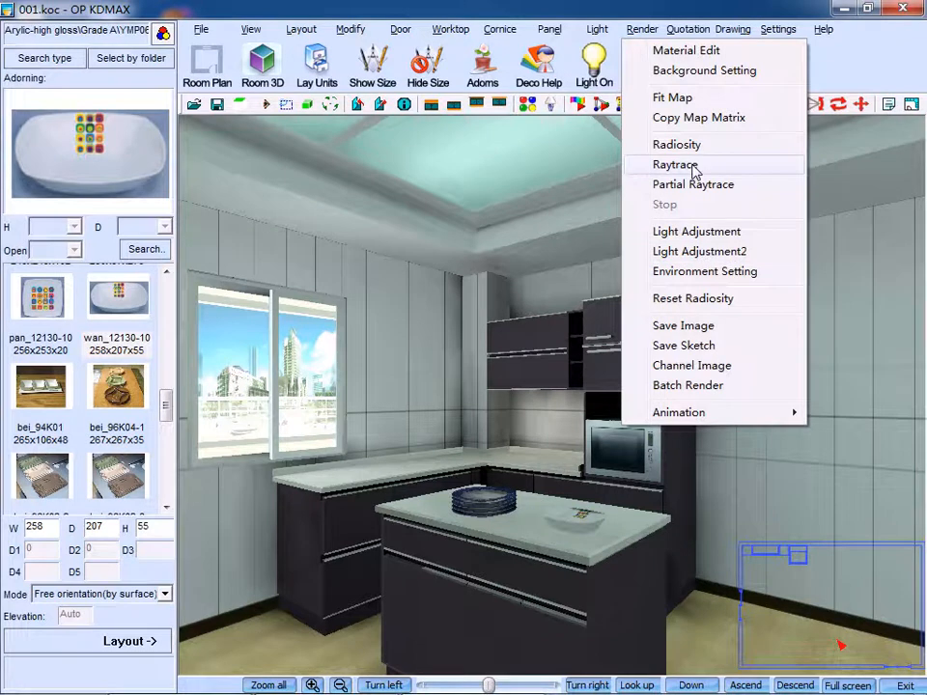
mouse_move(693, 186)
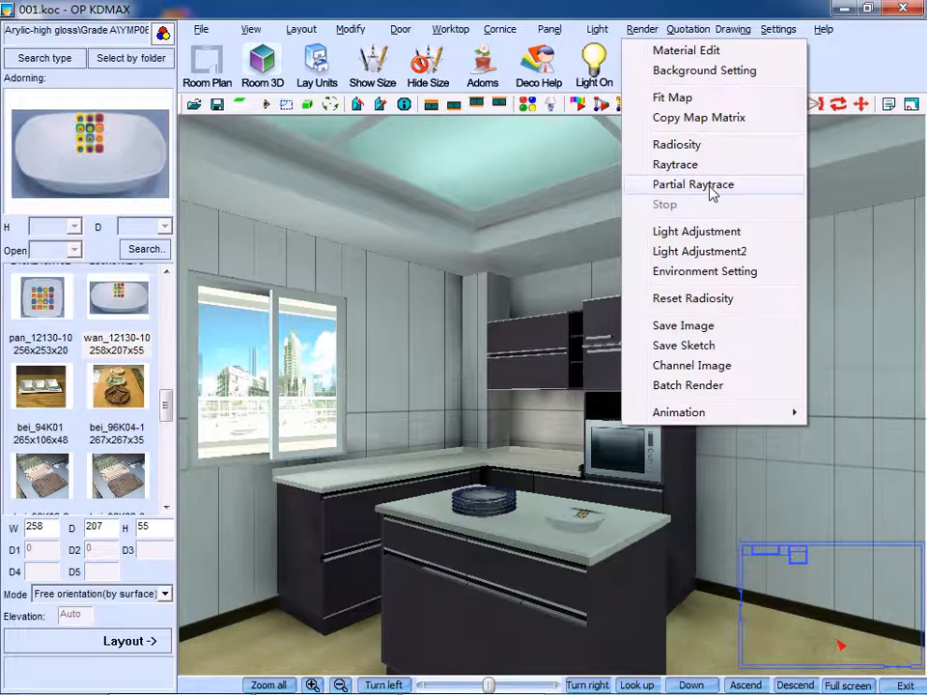
mouse_move(676, 164)
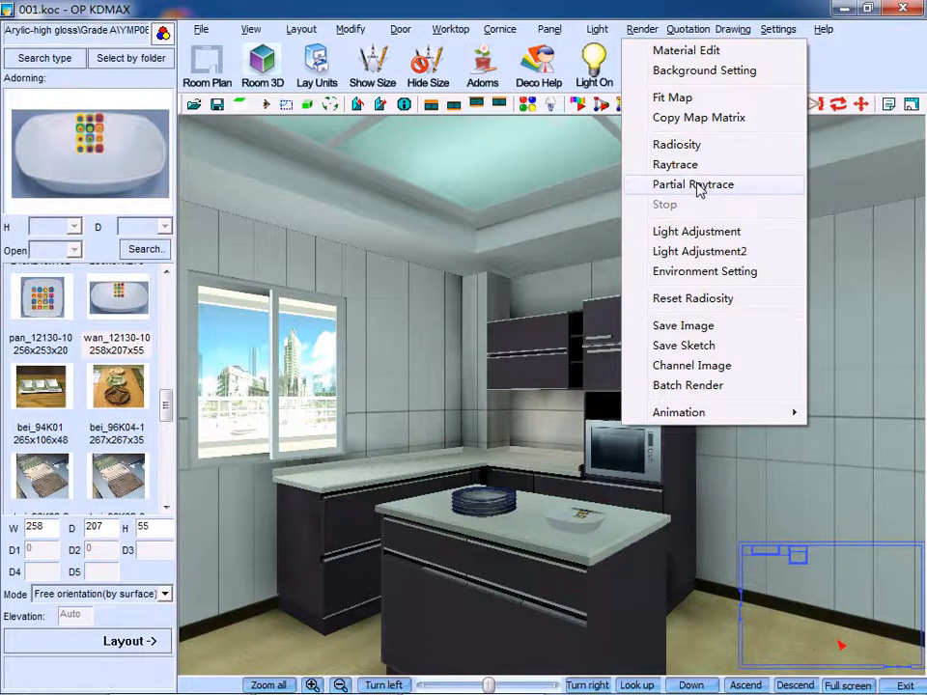
left_click(693, 185)
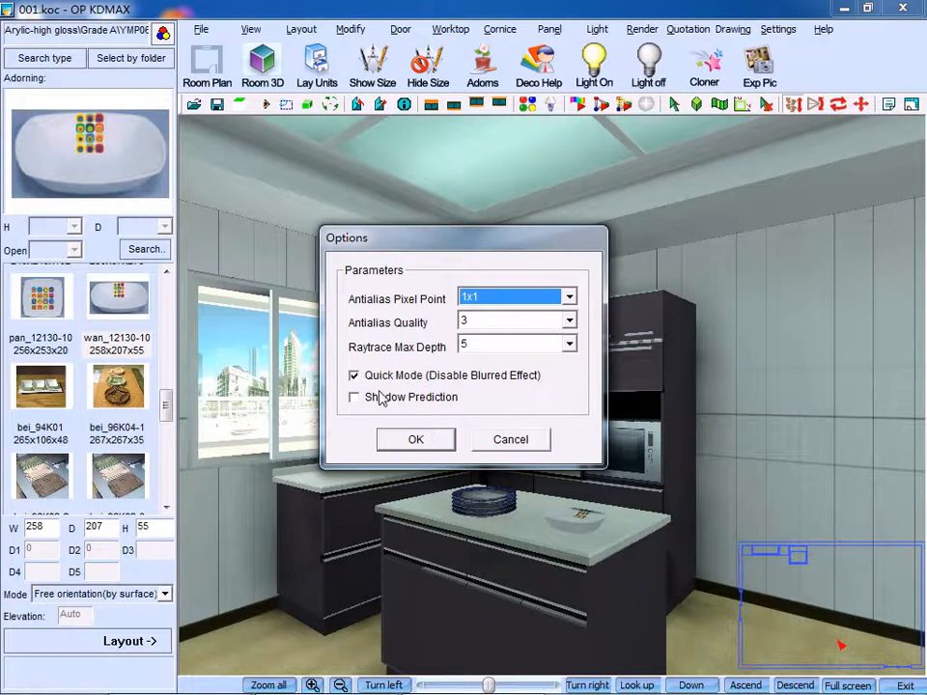
left_click(415, 441)
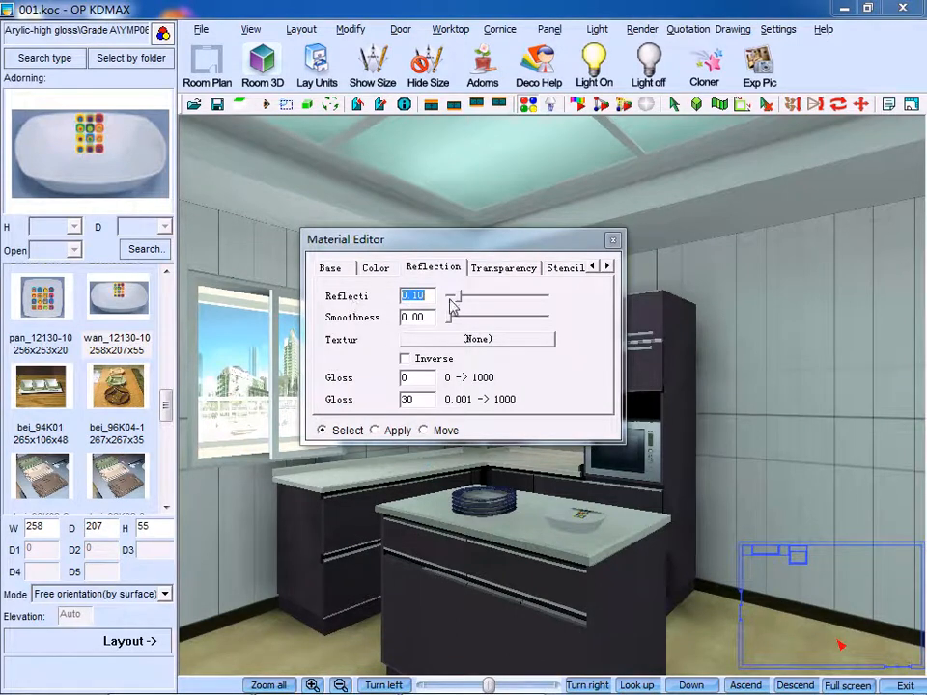
mouse_move(419, 317)
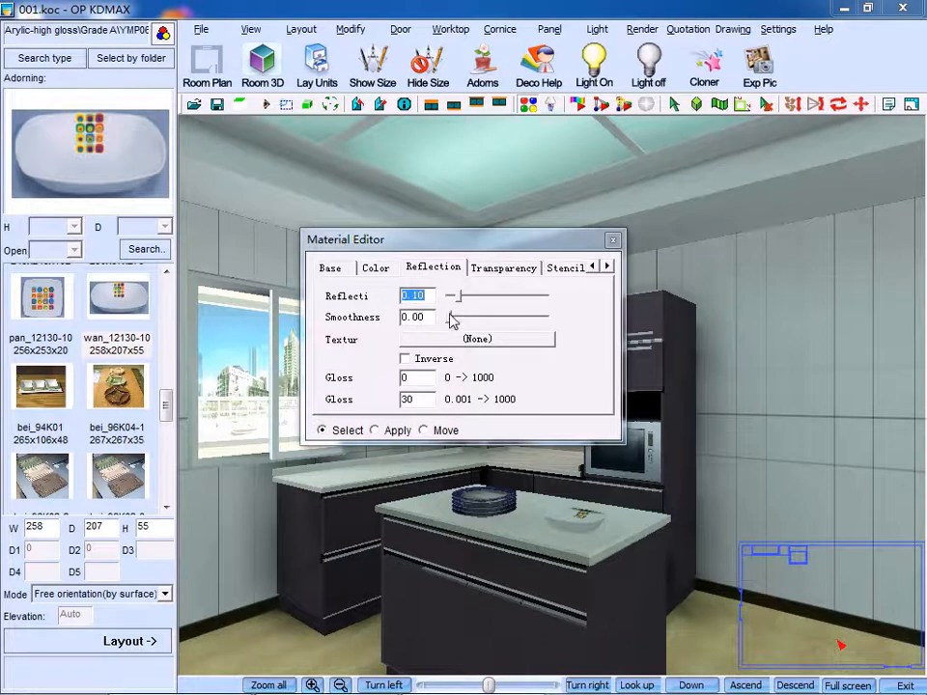
Step: Set the window material's reflection to 0.10 and close the editor to re-render
left_click_drag(451, 317, 460, 320)
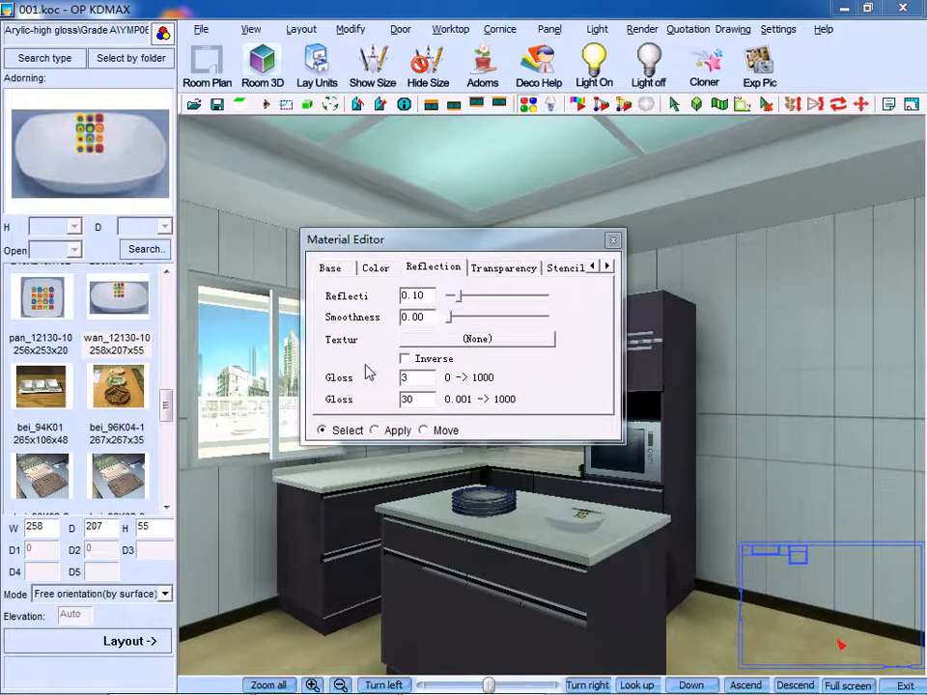
left_click(610, 240)
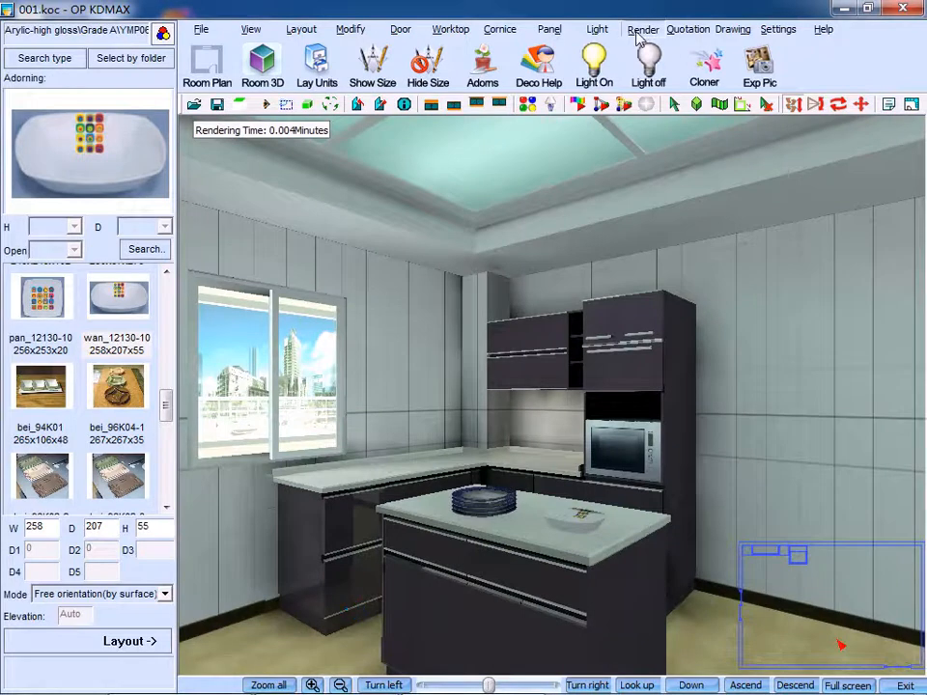
Step: Reopen the window material in Material Edit and change its smoothness to 0.00
left_click(645, 29)
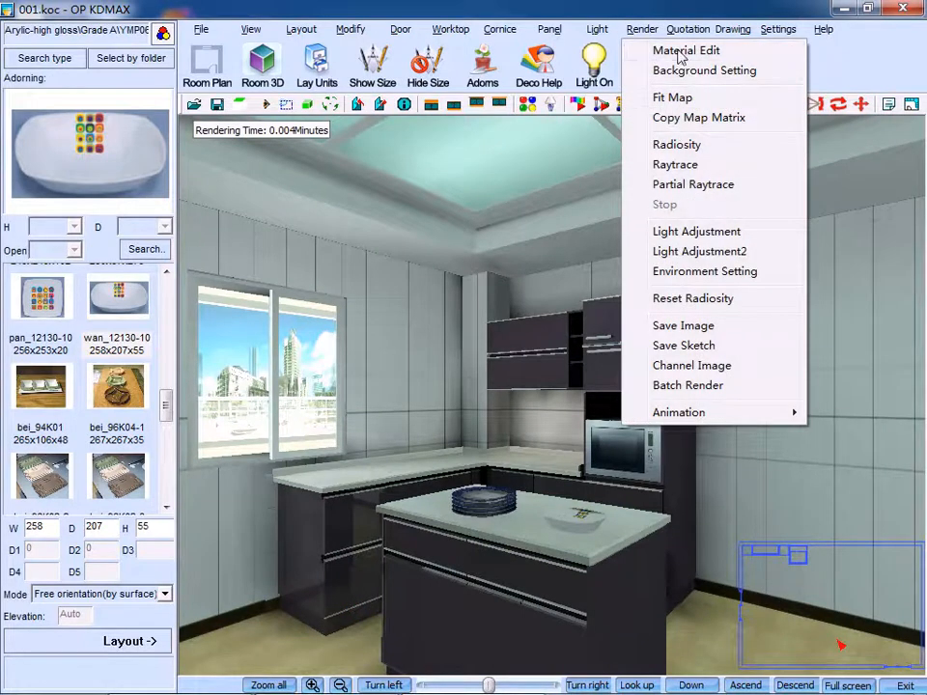
left_click(685, 50)
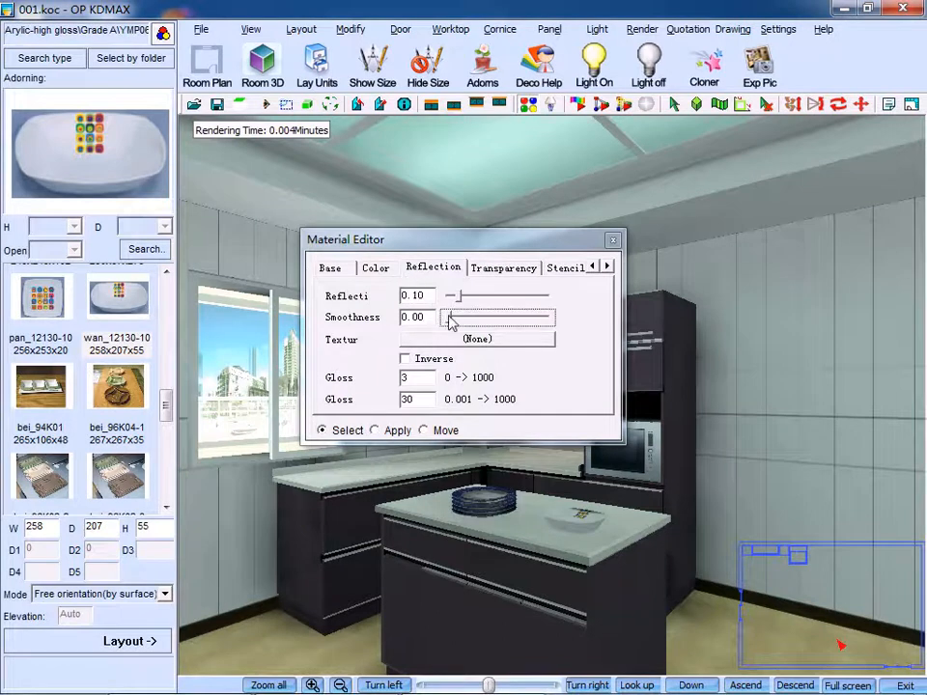
left_click_drag(448, 318, 454, 319)
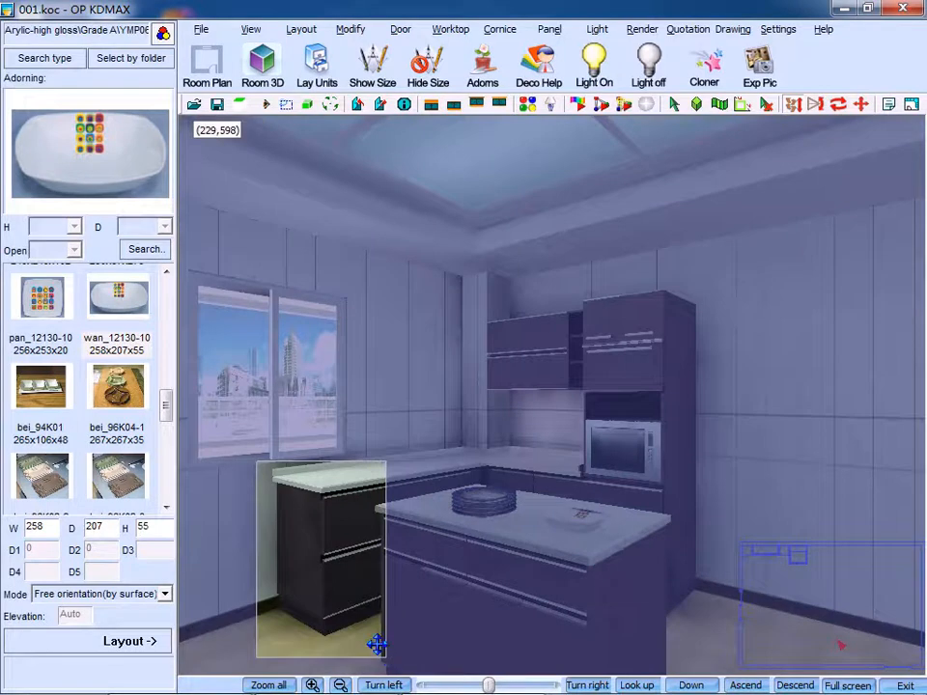
Step: Re-render the marked kitchen region with the updated window material
left_click(594, 60)
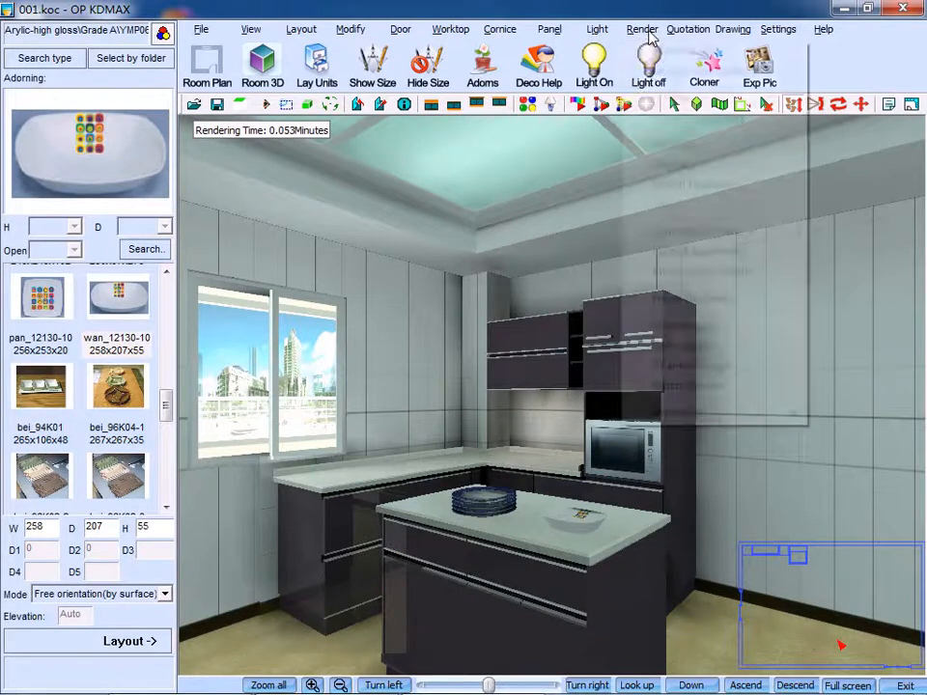
left_click(641, 29)
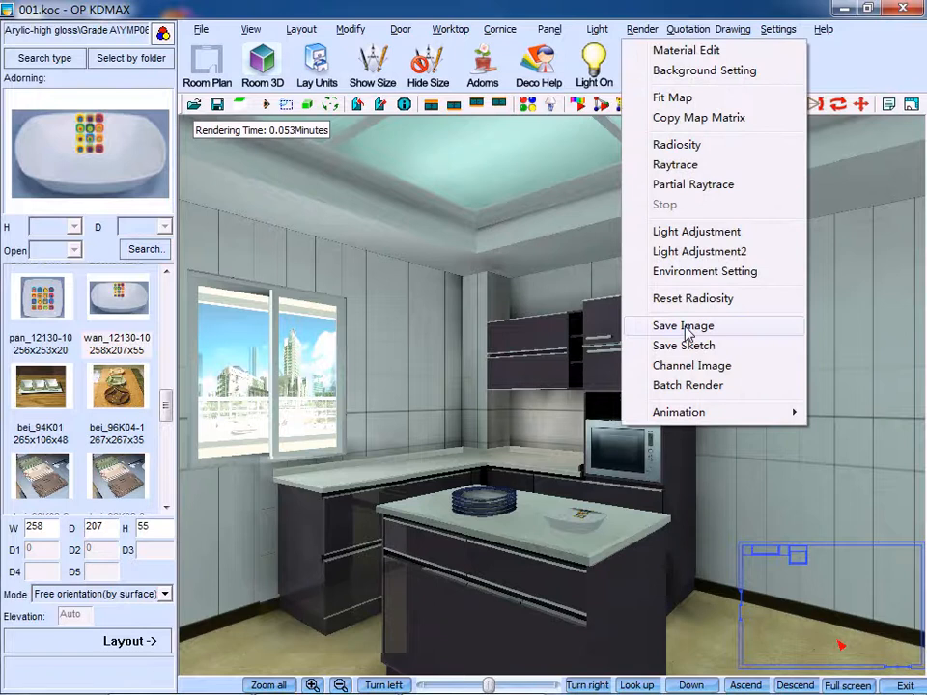
Step: Start Save Image from the Render menu and pick a destination folder for the render
left_click(681, 324)
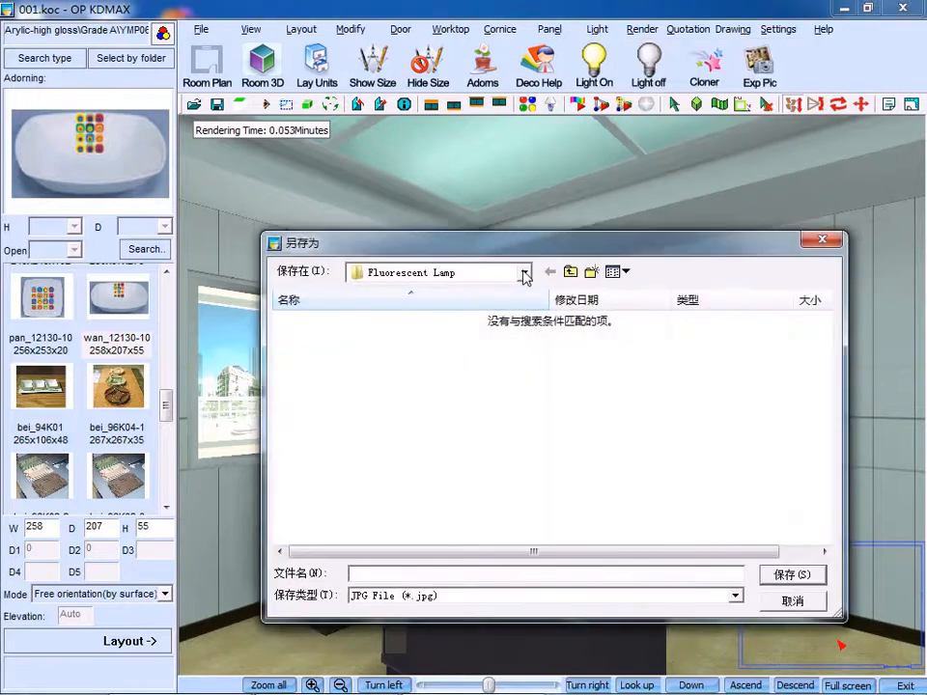
left_click(526, 270)
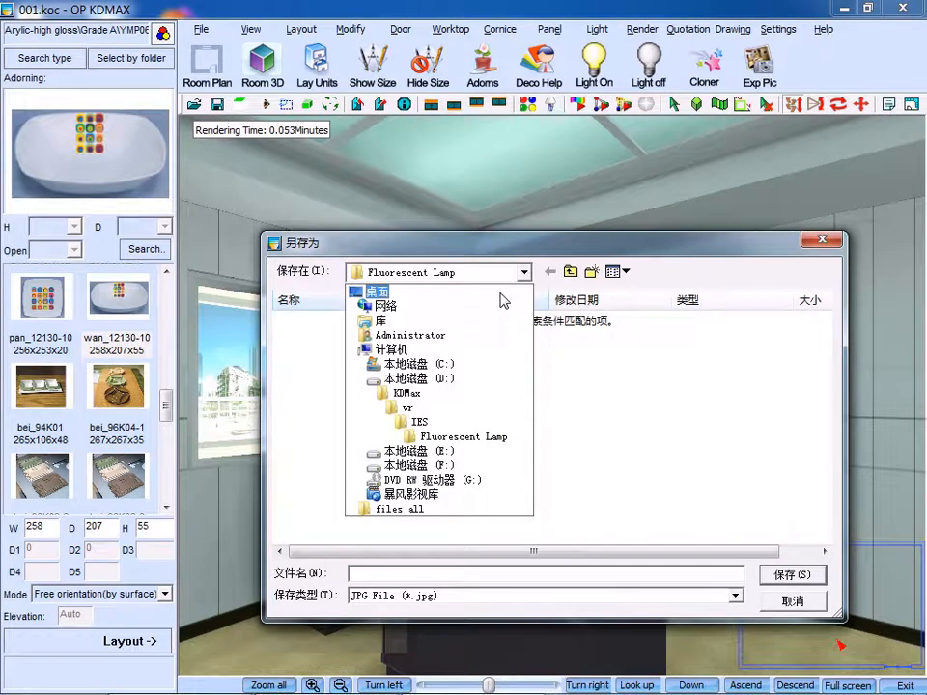
left_click(376, 292)
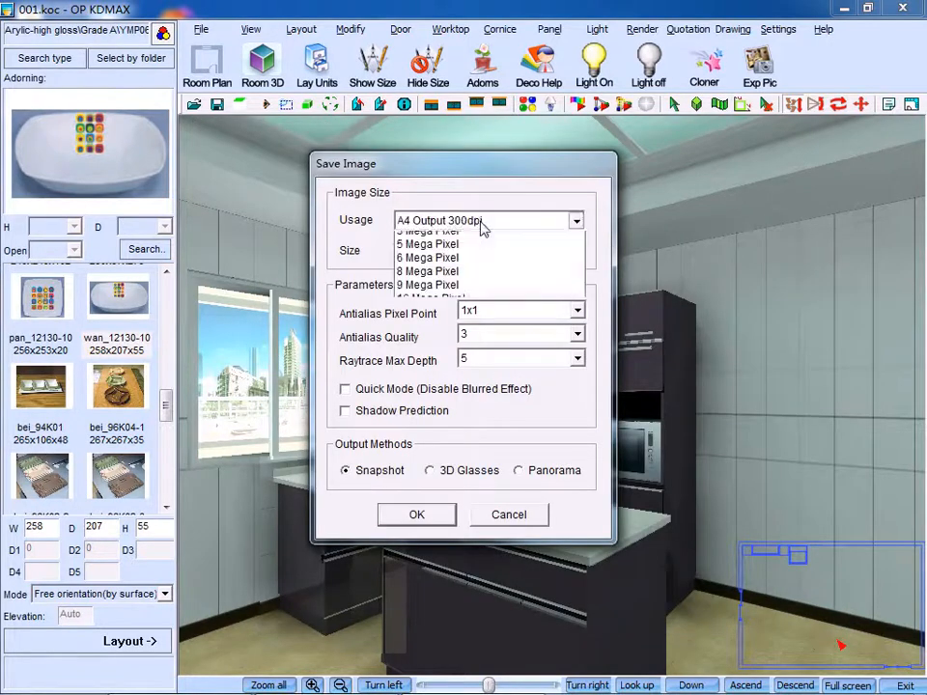
Step: Set output to 1024x768, antialias pixel point 3x3 and raytrace max depth 6
left_click(575, 220)
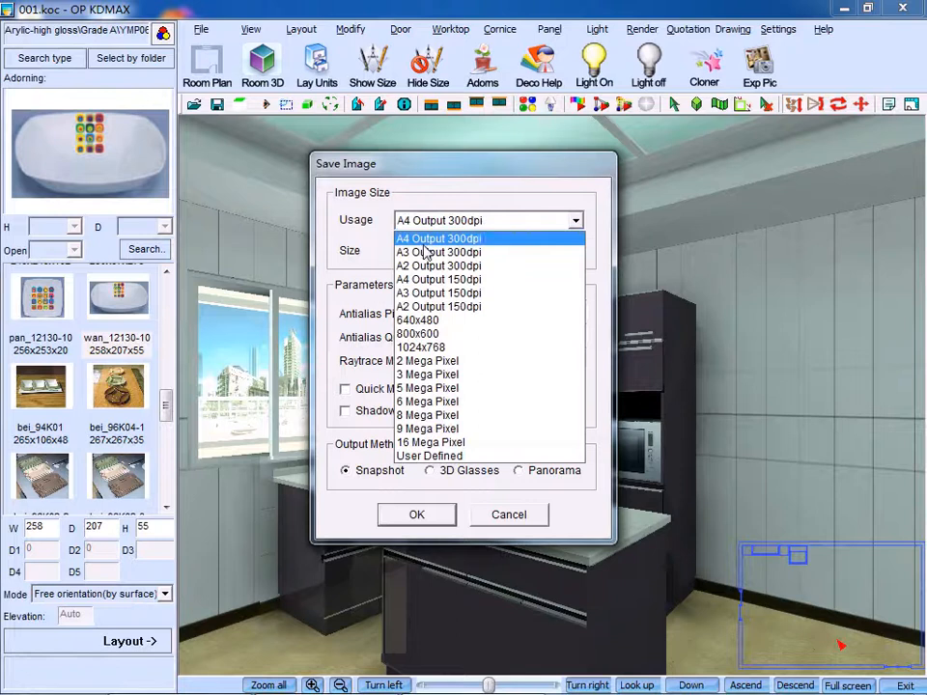
left_click(420, 348)
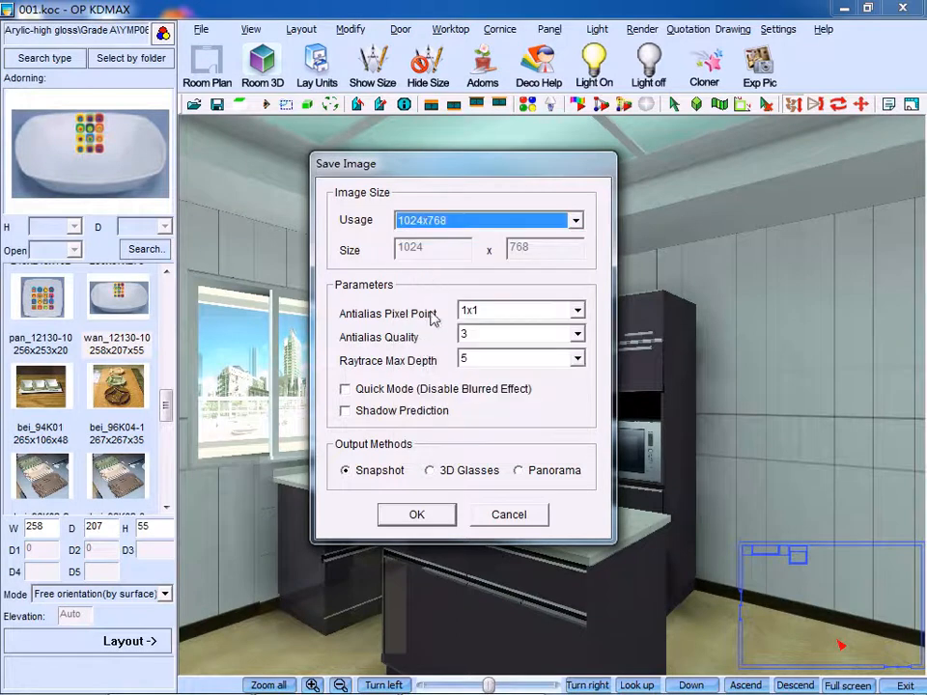
left_click(573, 309)
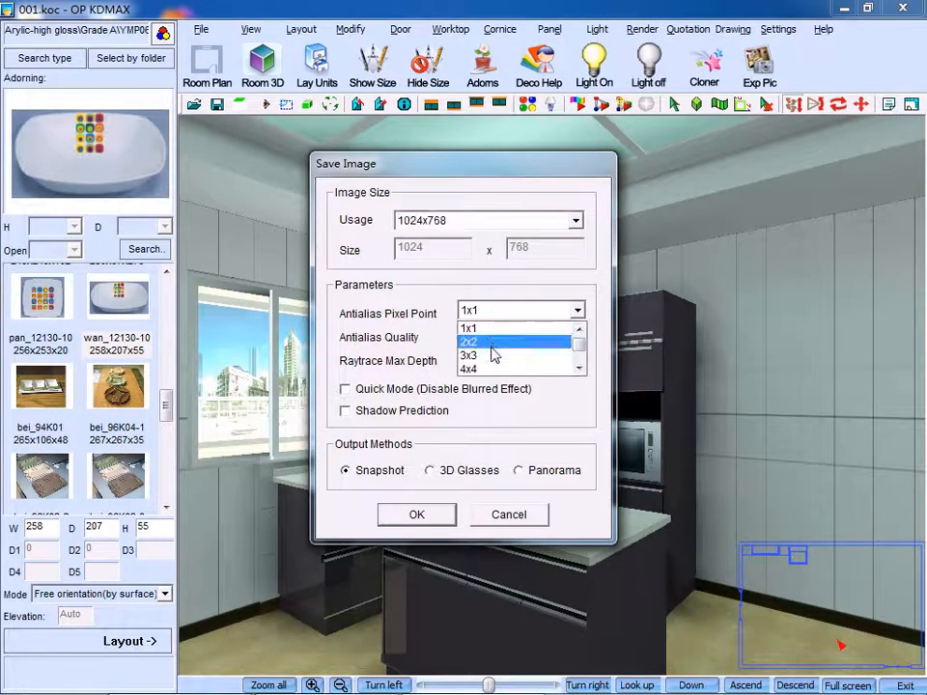
left_click(469, 356)
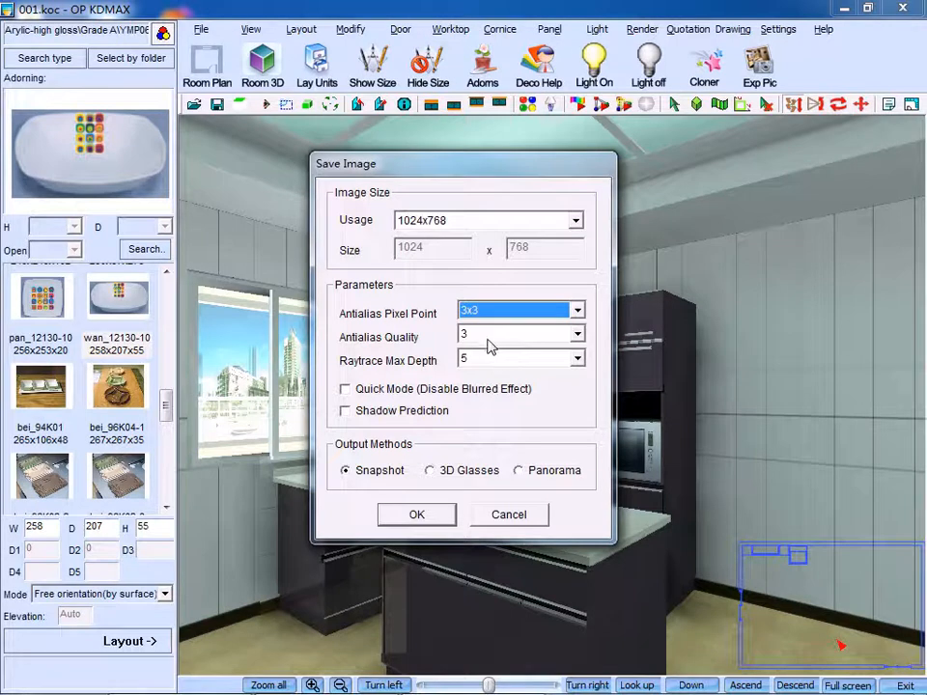
left_click(575, 359)
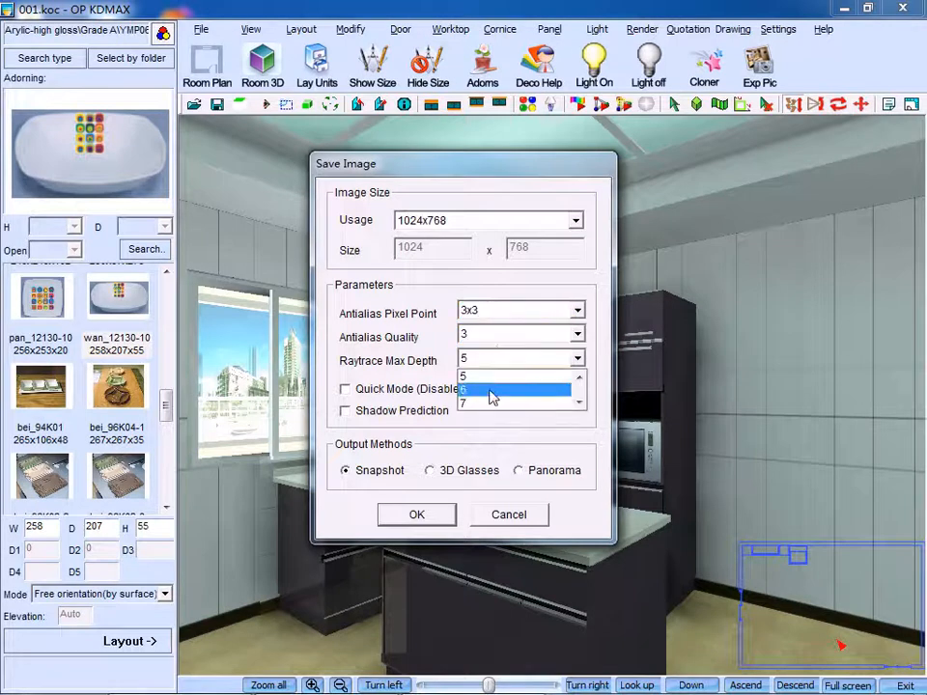
left_click(492, 390)
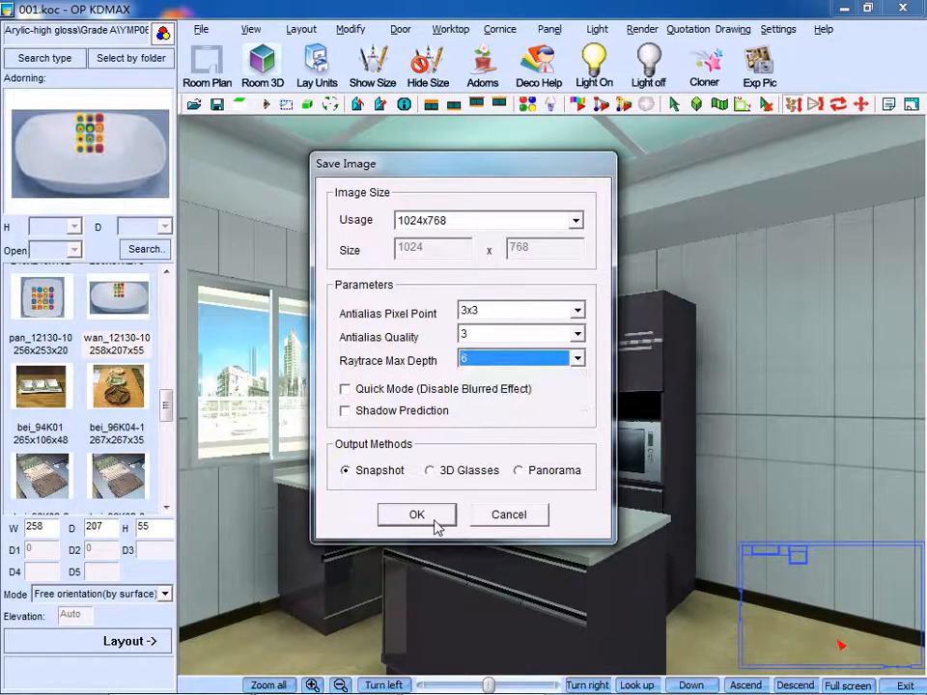